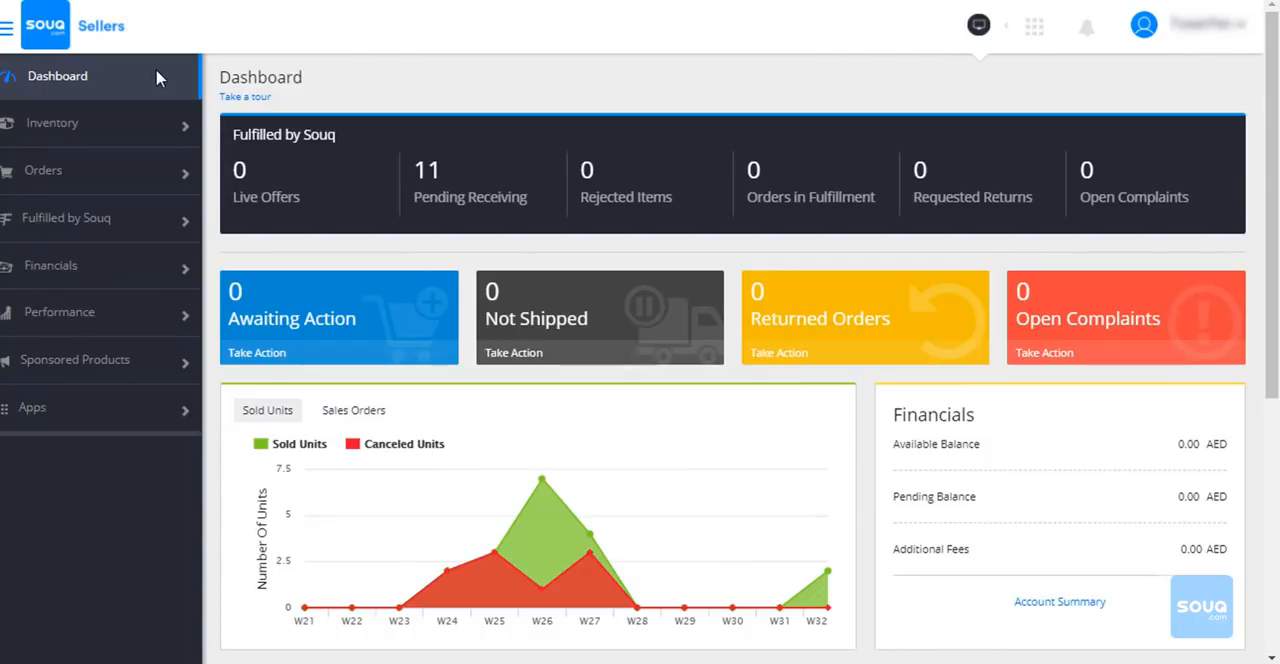
mouse_move(143, 418)
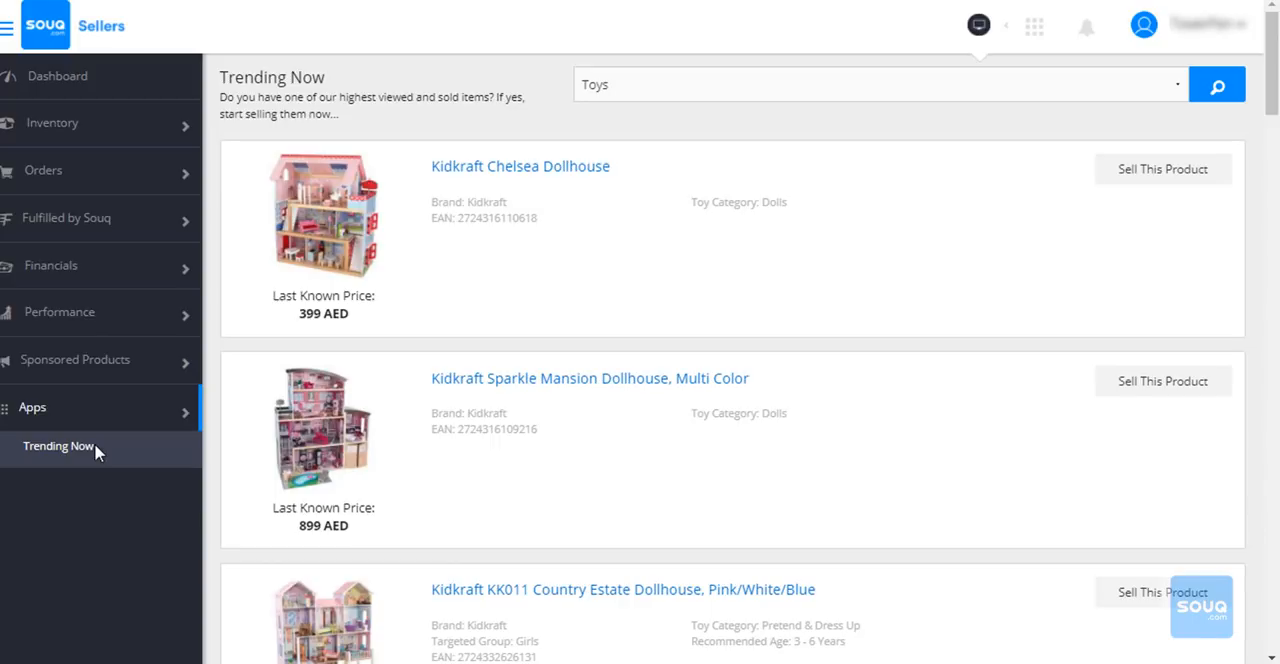
mouse_move(398, 117)
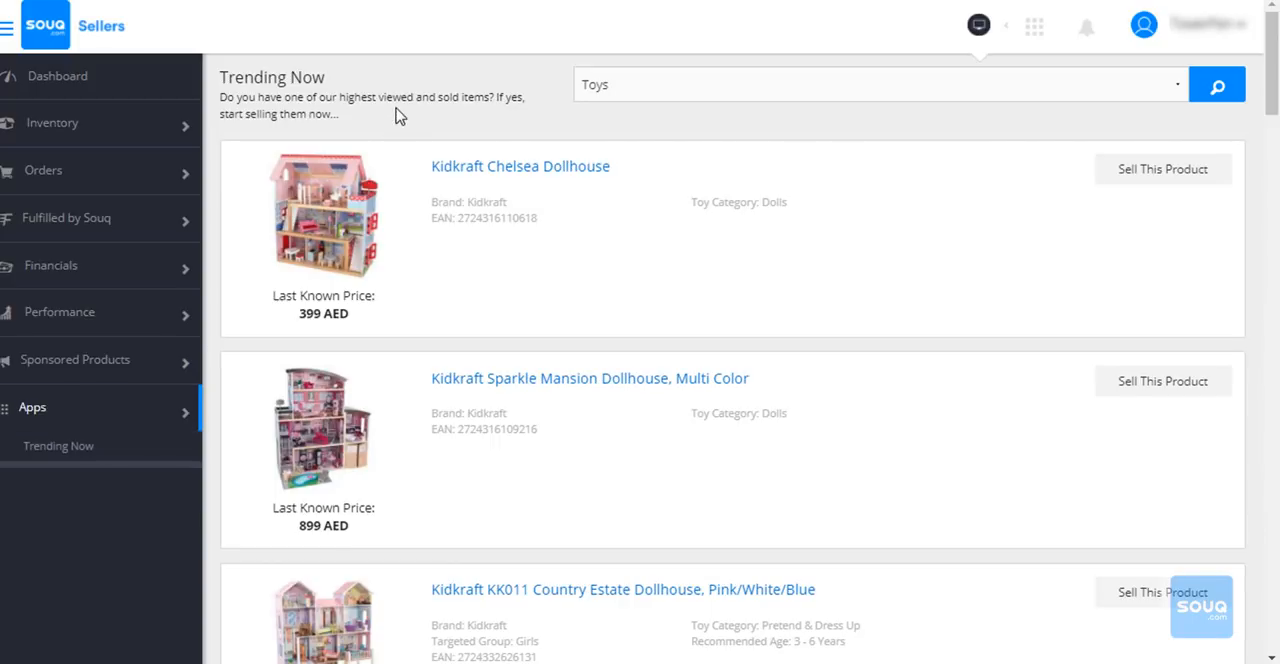
mouse_move(1143, 97)
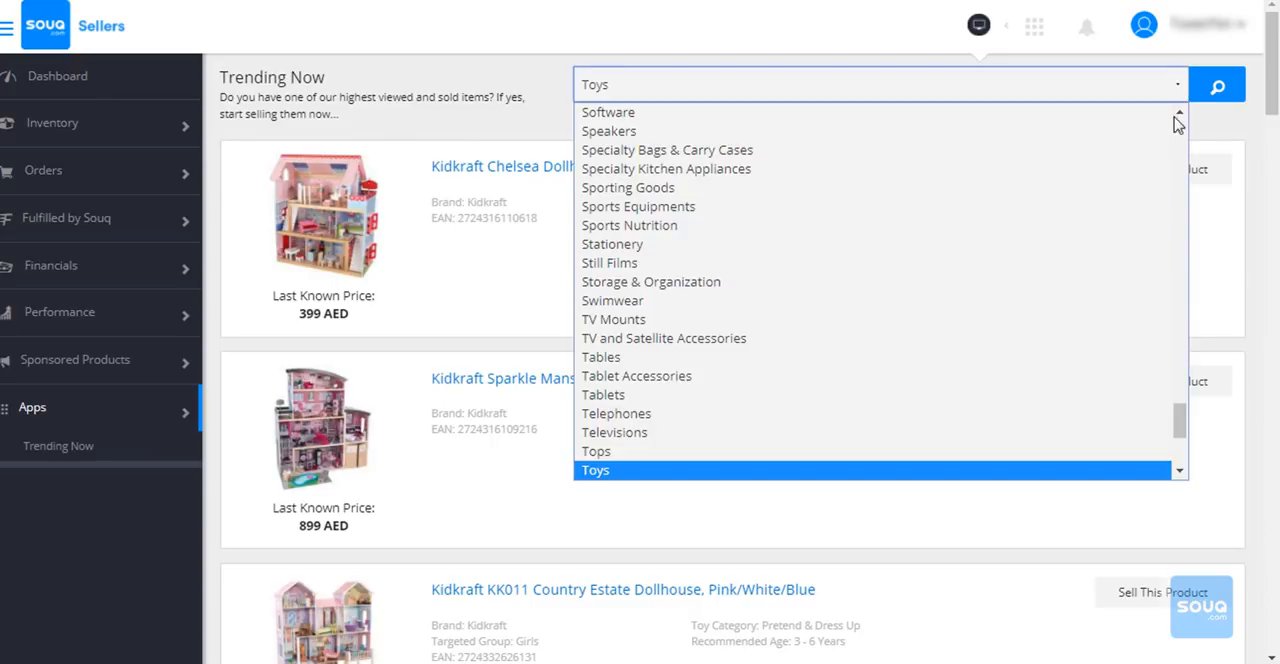
Switch Trending Now from Toys to the Batteries category and search
scroll("down", 3)
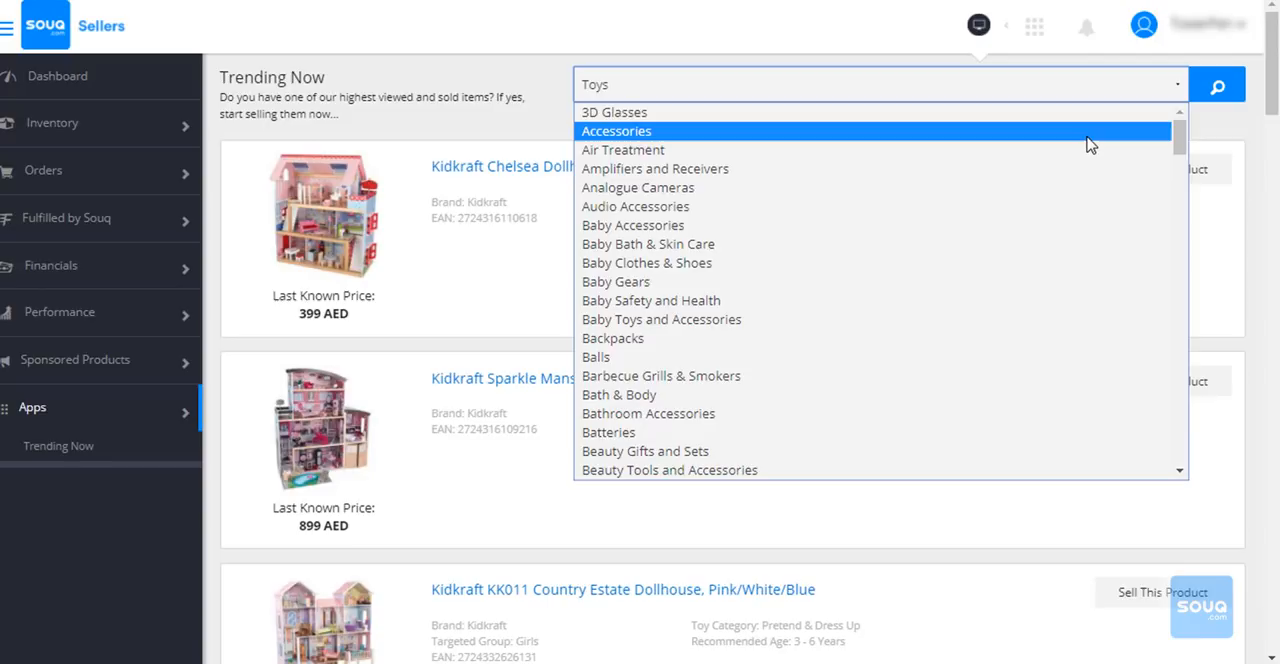
left_click(609, 432)
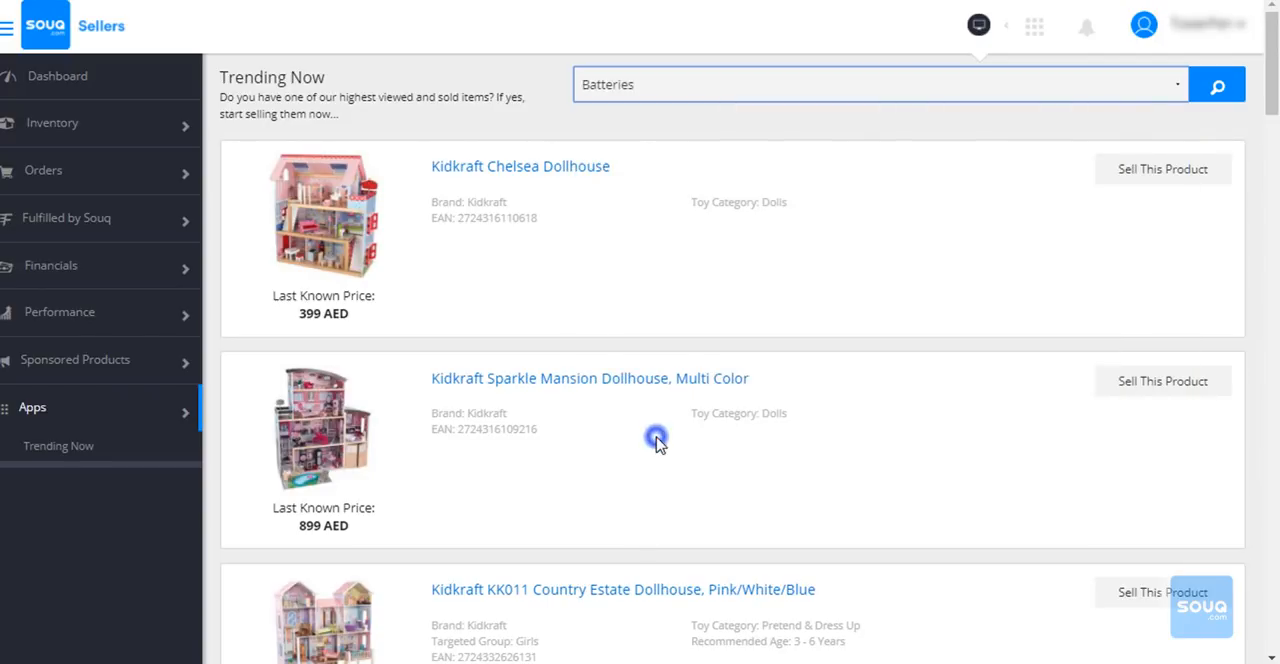
left_click(1222, 85)
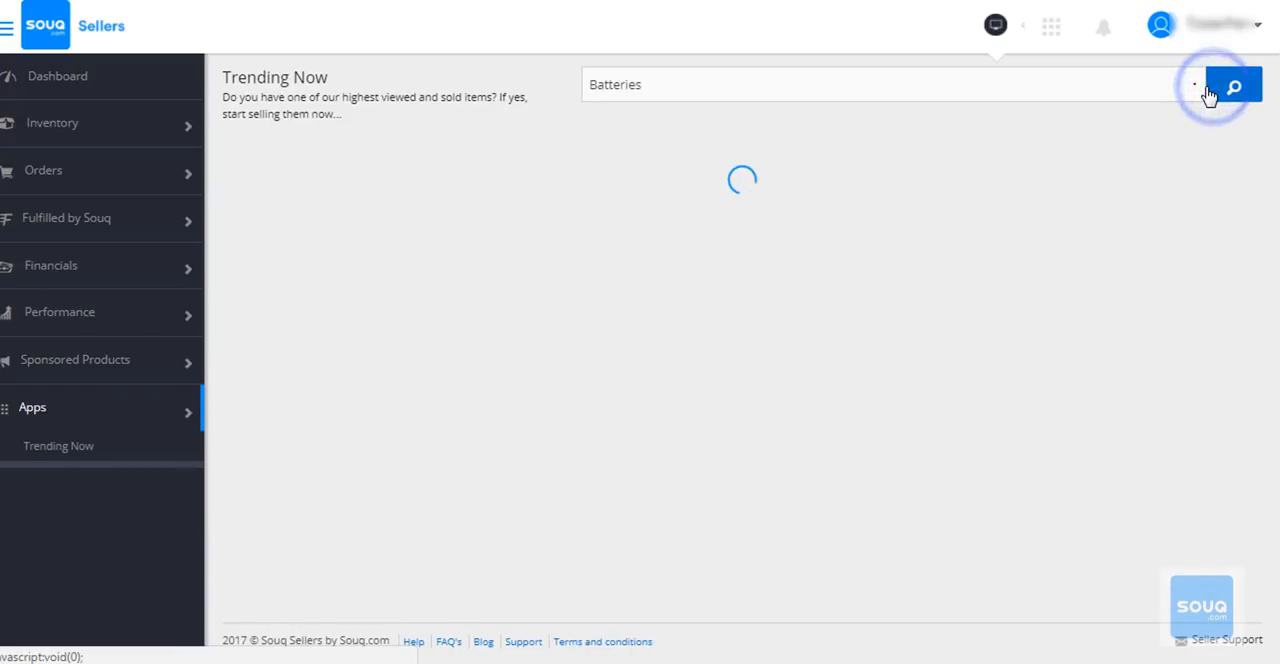
left_click(1235, 84)
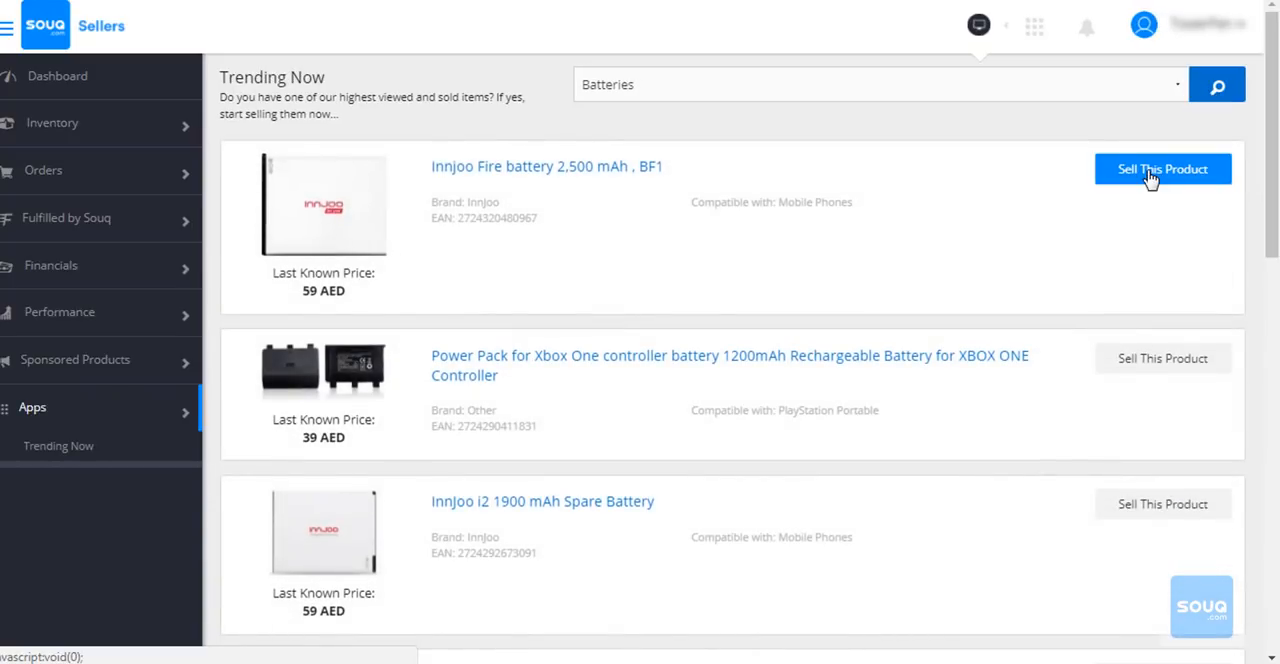
Sell the Innjoo Fire battery 2,500 mAh BF1 and scroll to its Offer Details form
left_click(1162, 168)
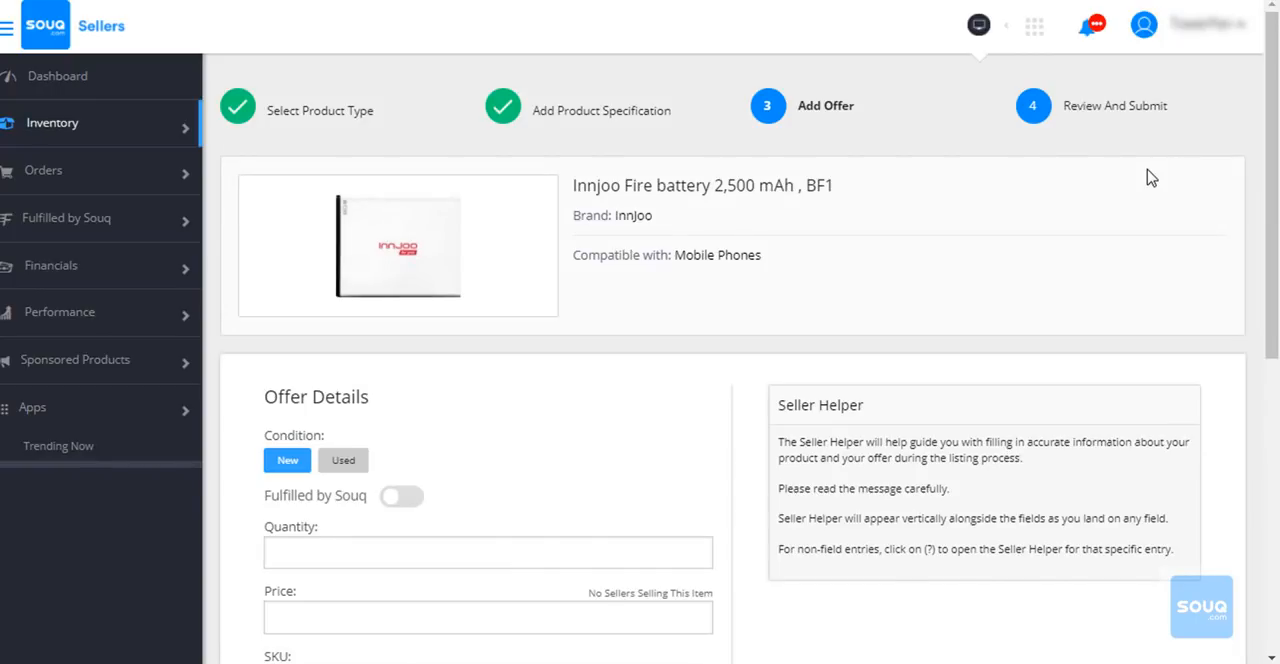
mouse_move(276, 364)
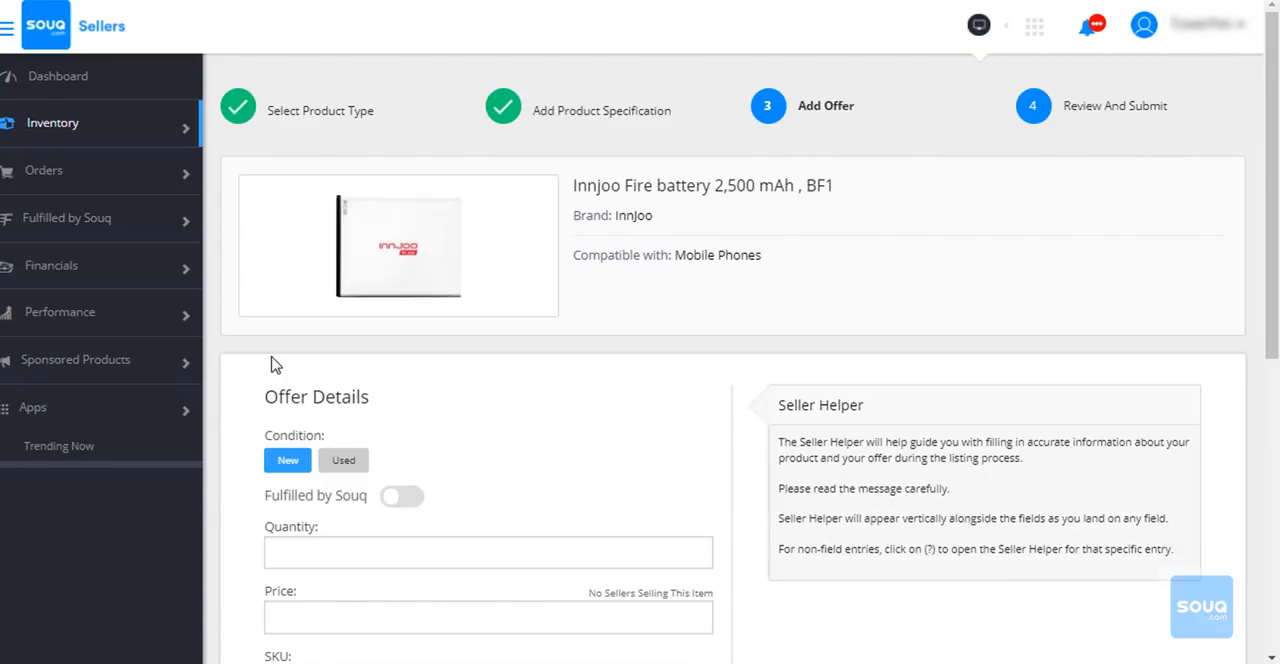
mouse_move(620, 492)
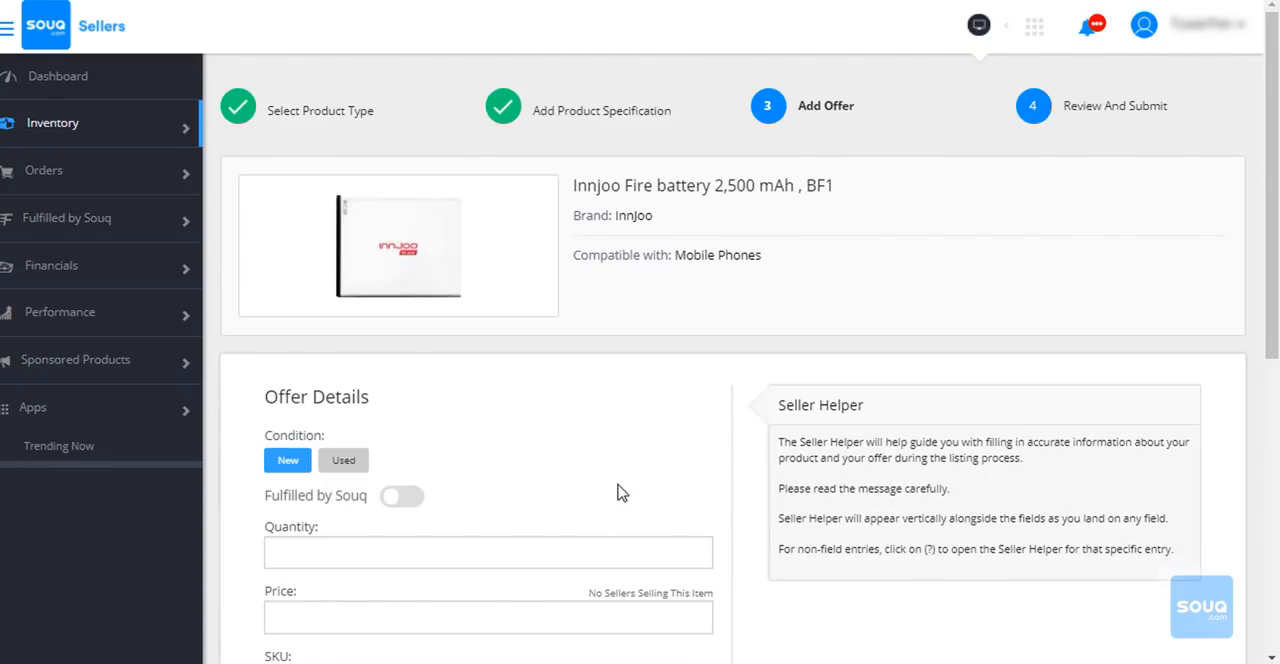
scroll("down", 3)
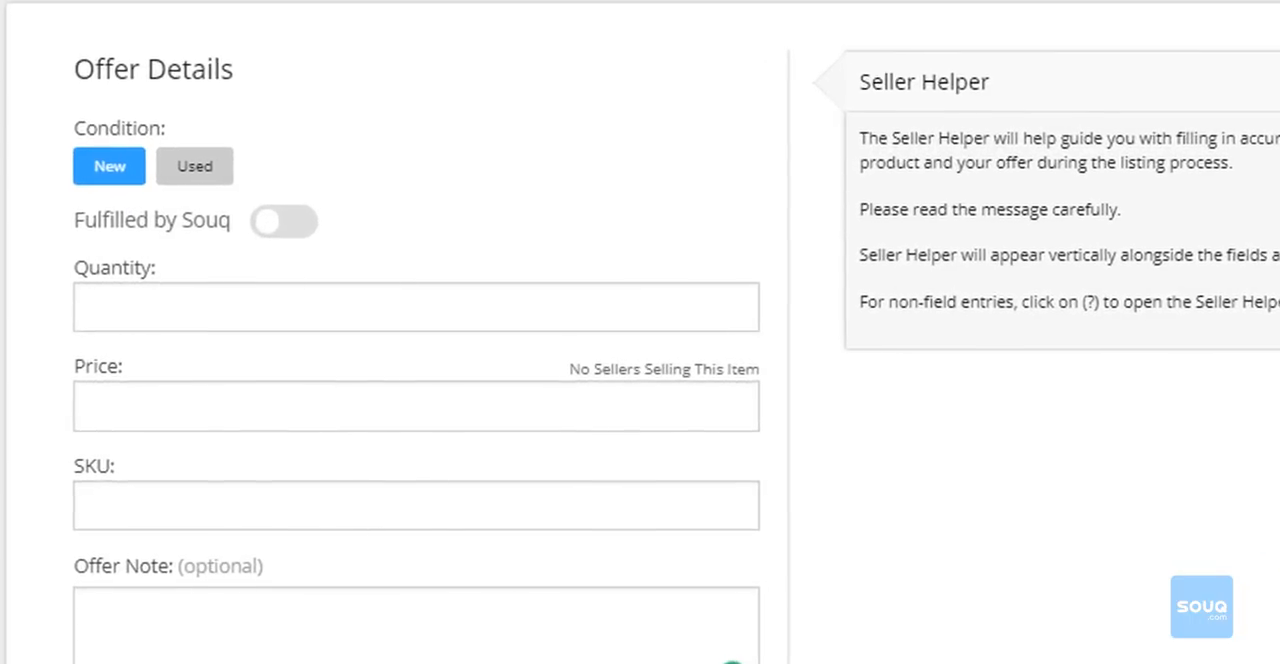
scroll("down", 3)
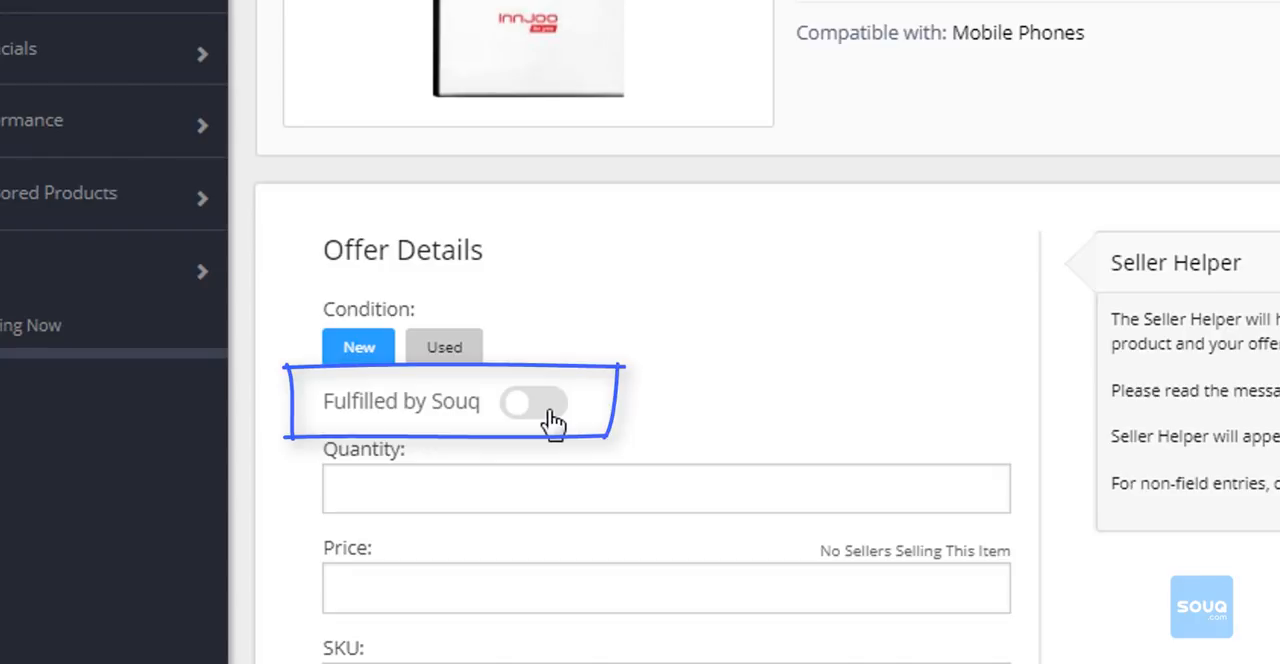
Turn on Fulfilled by Souq and enter quantity 10 and price 50
left_click(531, 403)
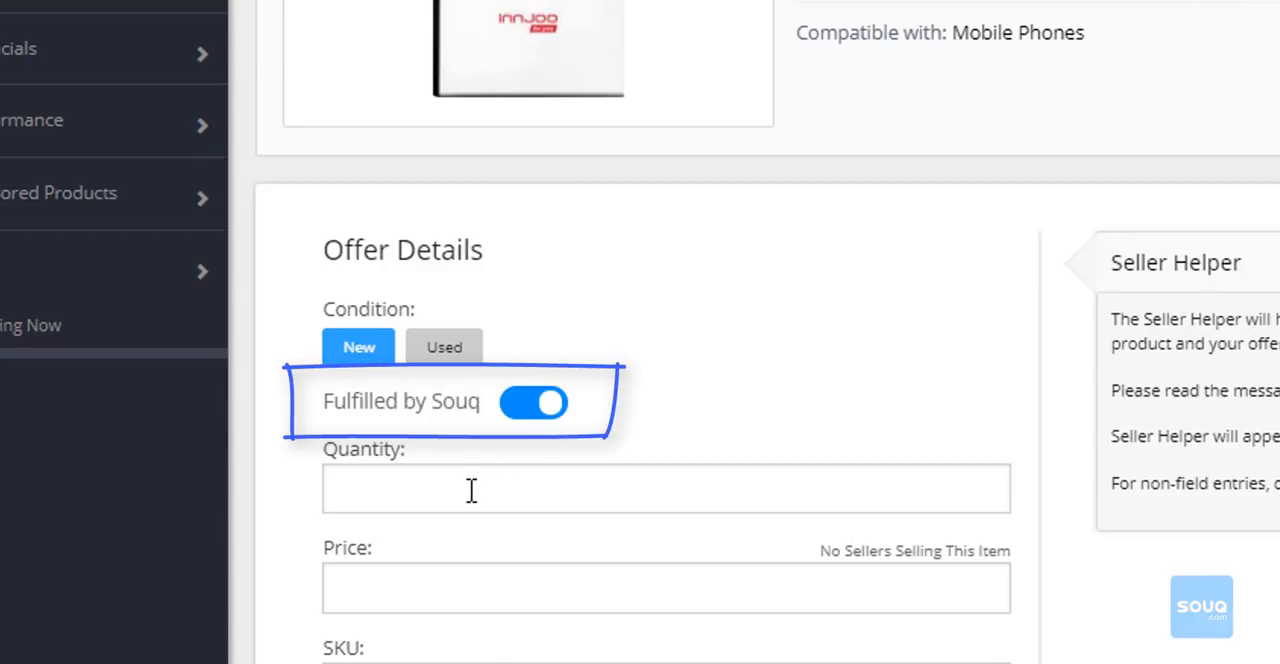
type("10")
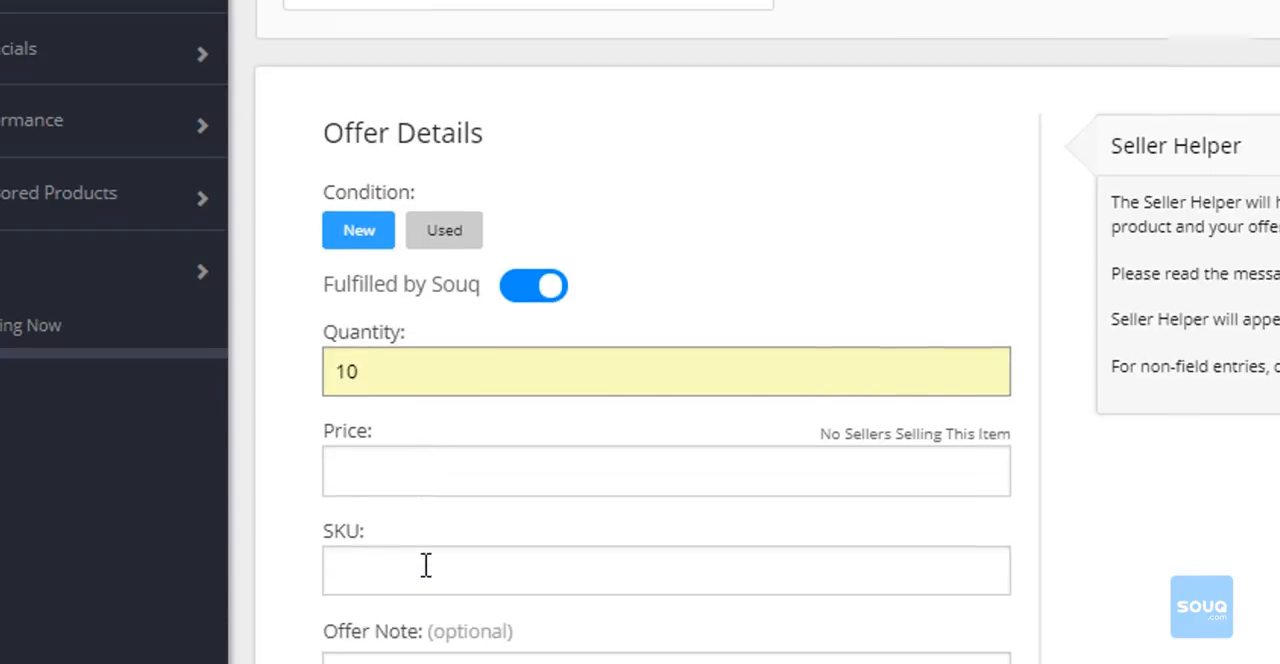
type("50")
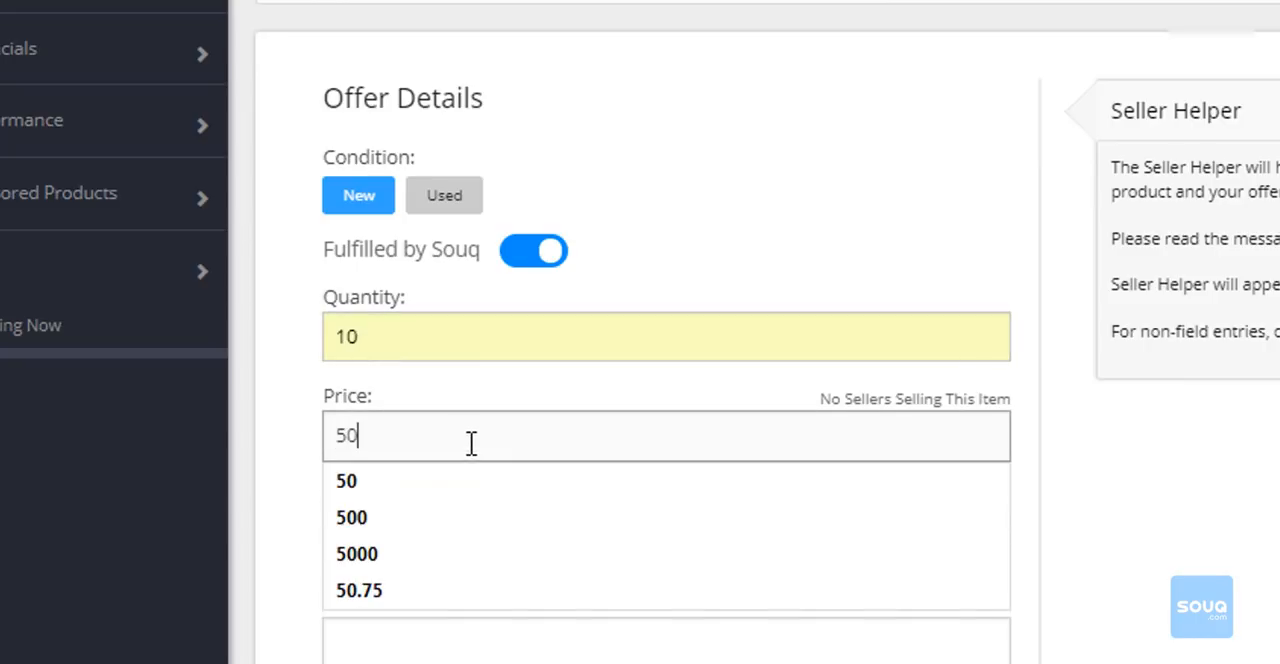
Enter the SKU and the offer note '1 Year Brand Warranty'
scroll("down", 3)
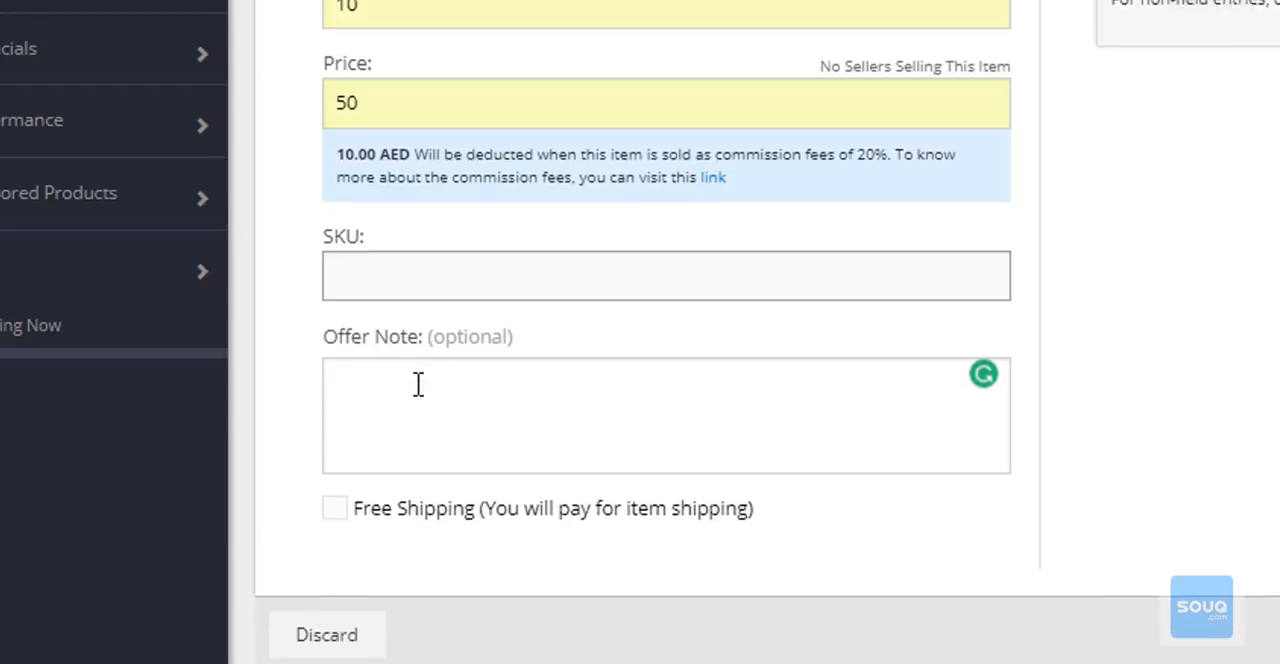
type("Inj625")
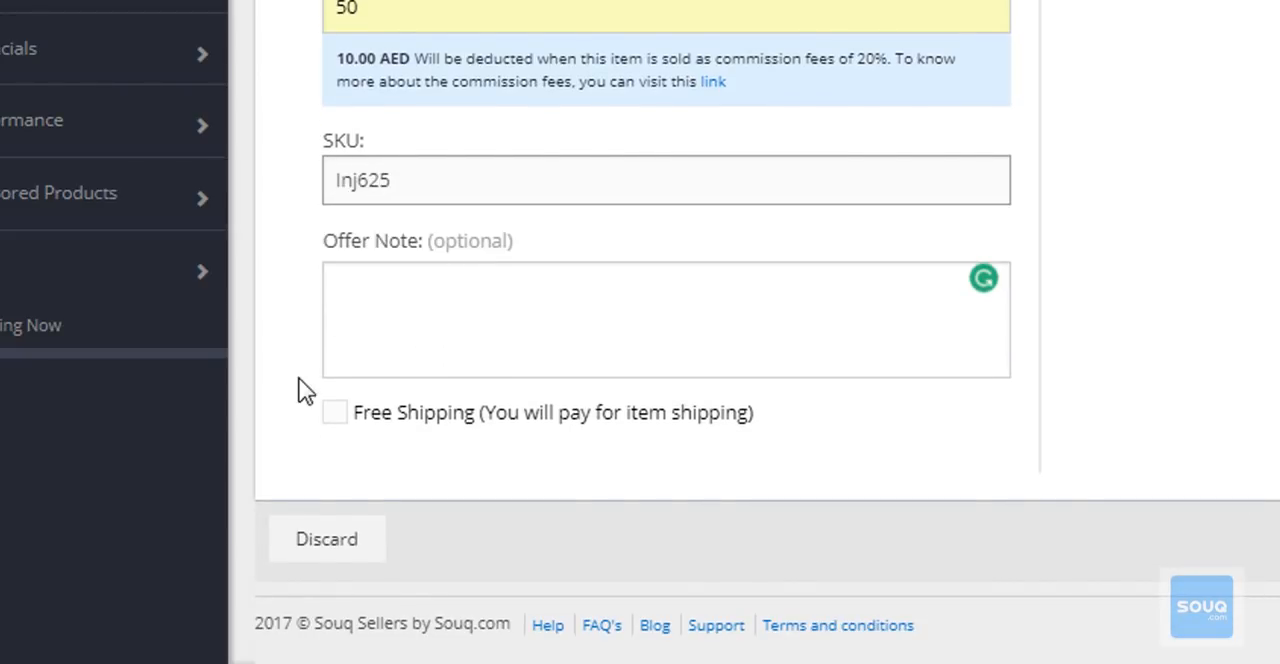
type("1 Year Brand Warranty")
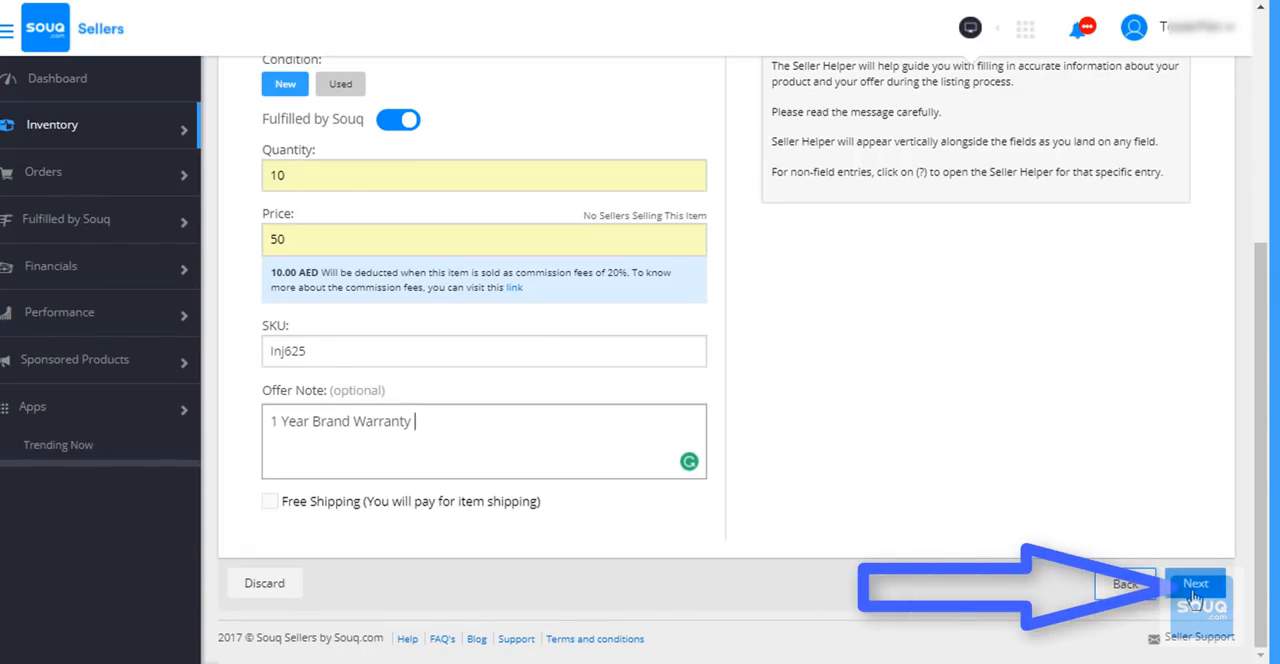
Review the Innjoo battery offer on Review And Submit and submit the listing
left_click(1198, 583)
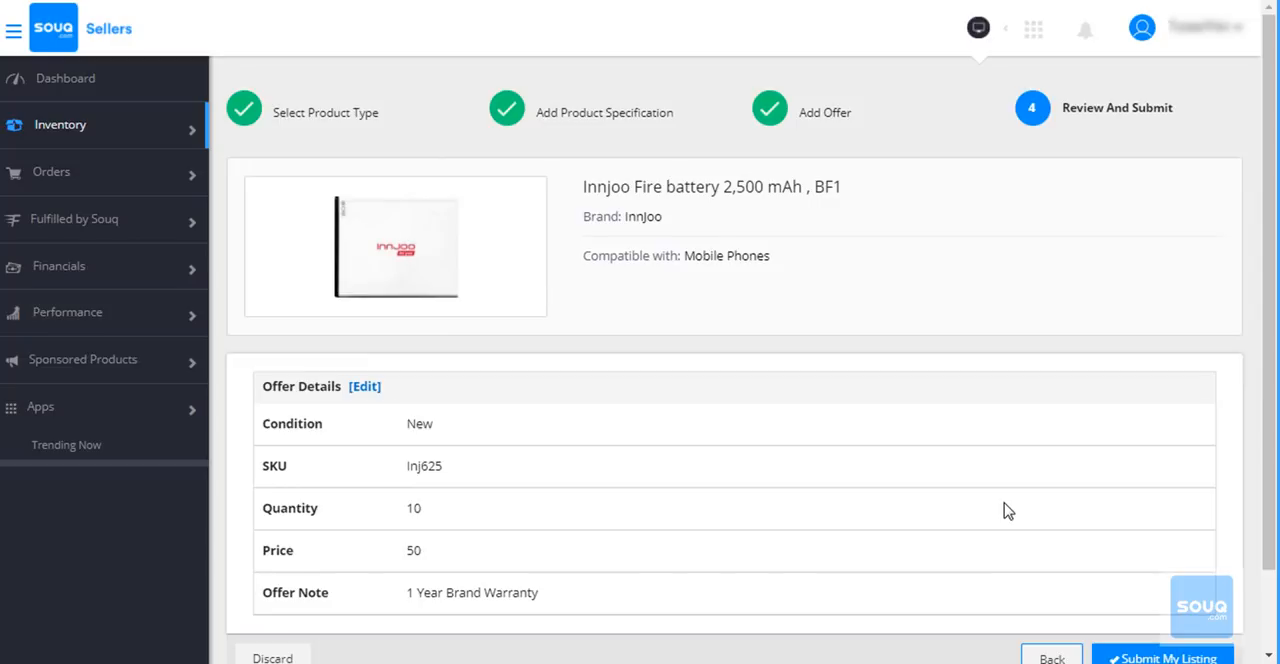
scroll("down", 3)
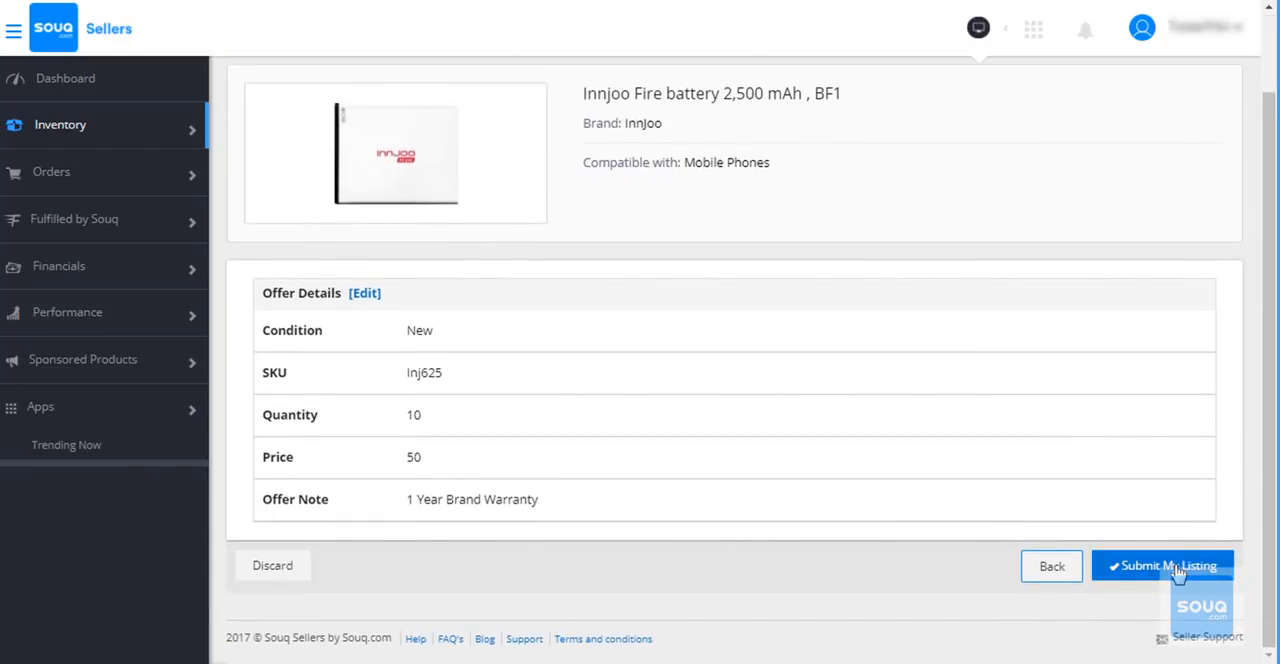
left_click(1166, 566)
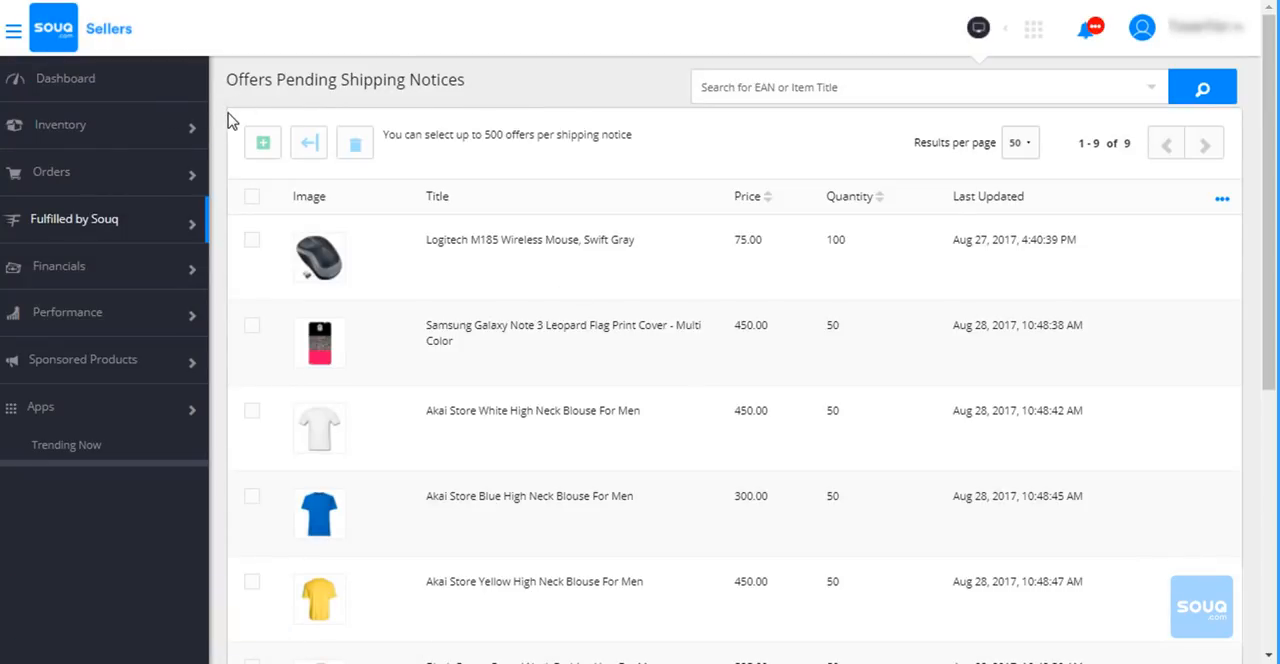
Go to Fulfilled by Souq's Shipping Notices Planning and expand the Inventory sidebar section
left_click(74, 219)
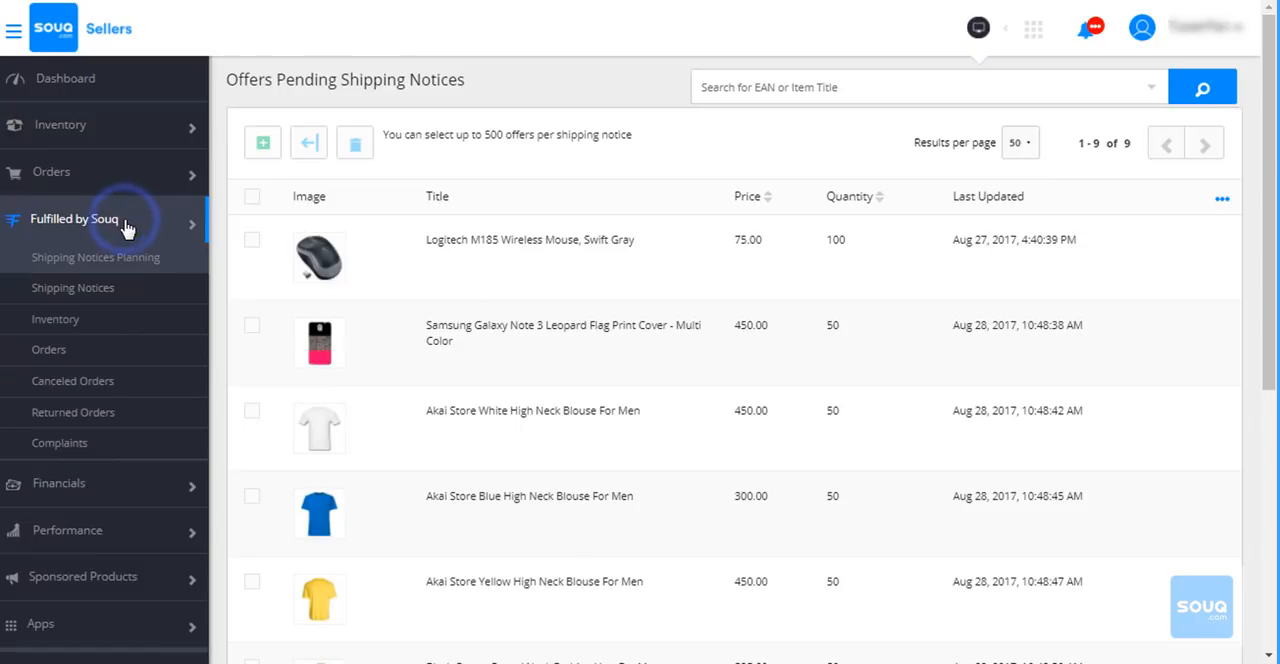
left_click(95, 257)
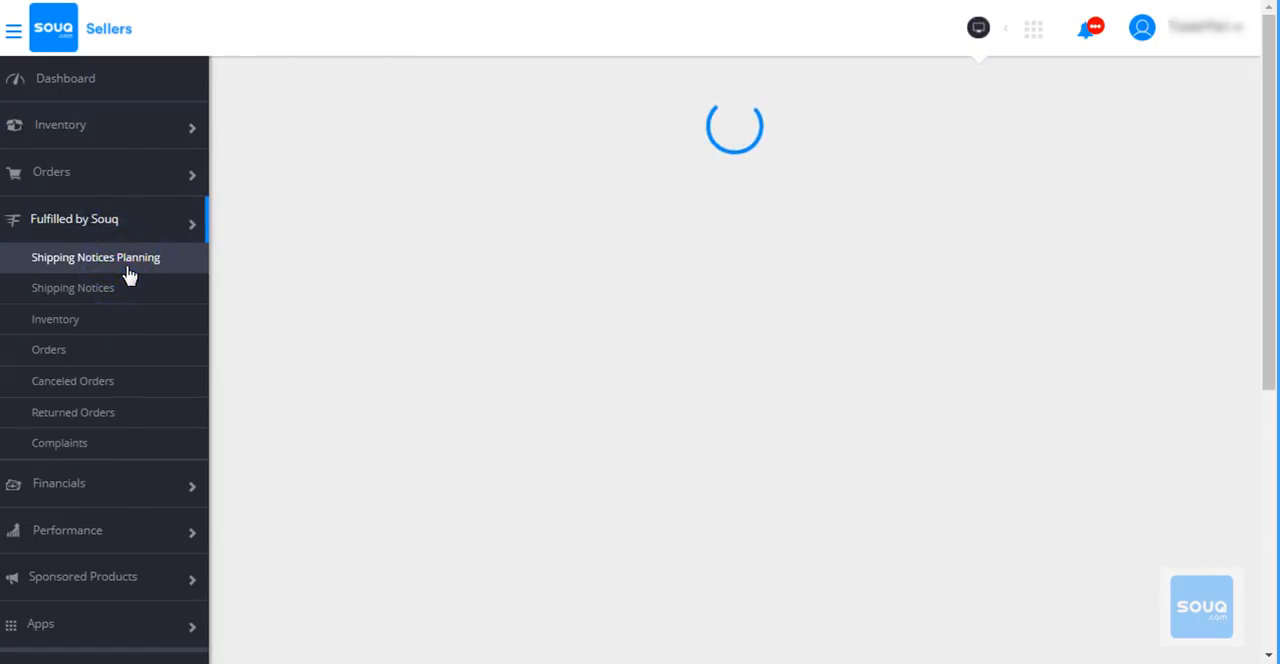
left_click(95, 257)
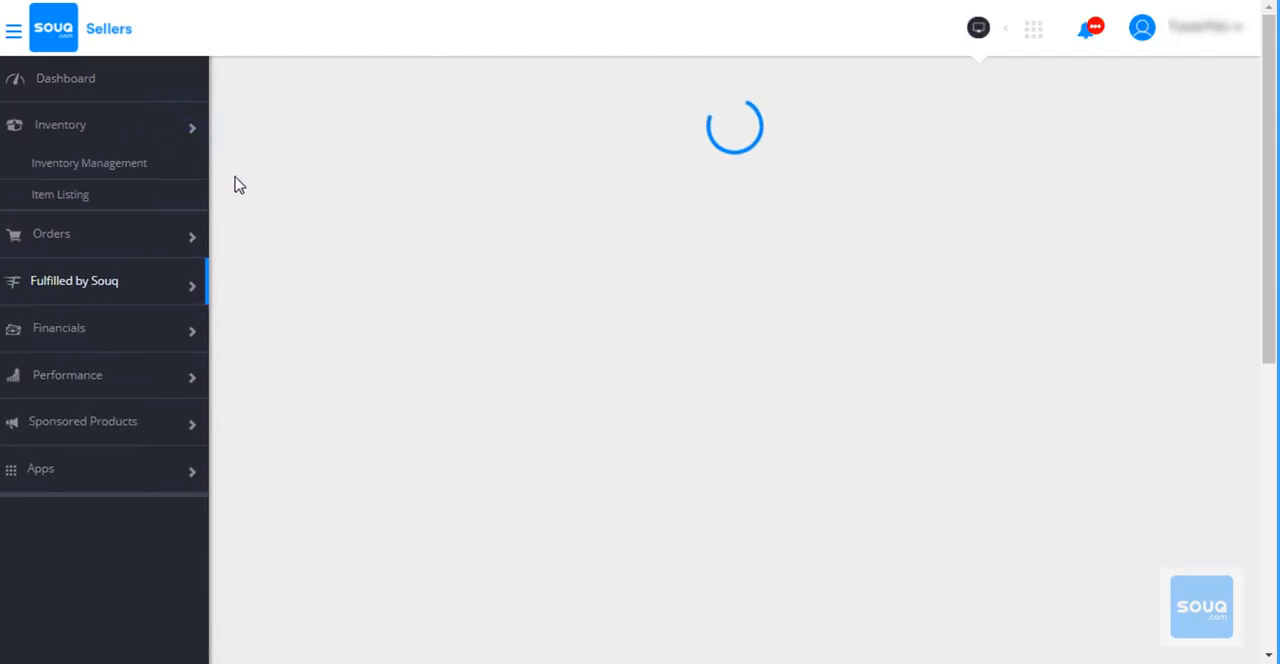
Open Inventory Management's Pending Review tab, which shows no pending listings
left_click(89, 162)
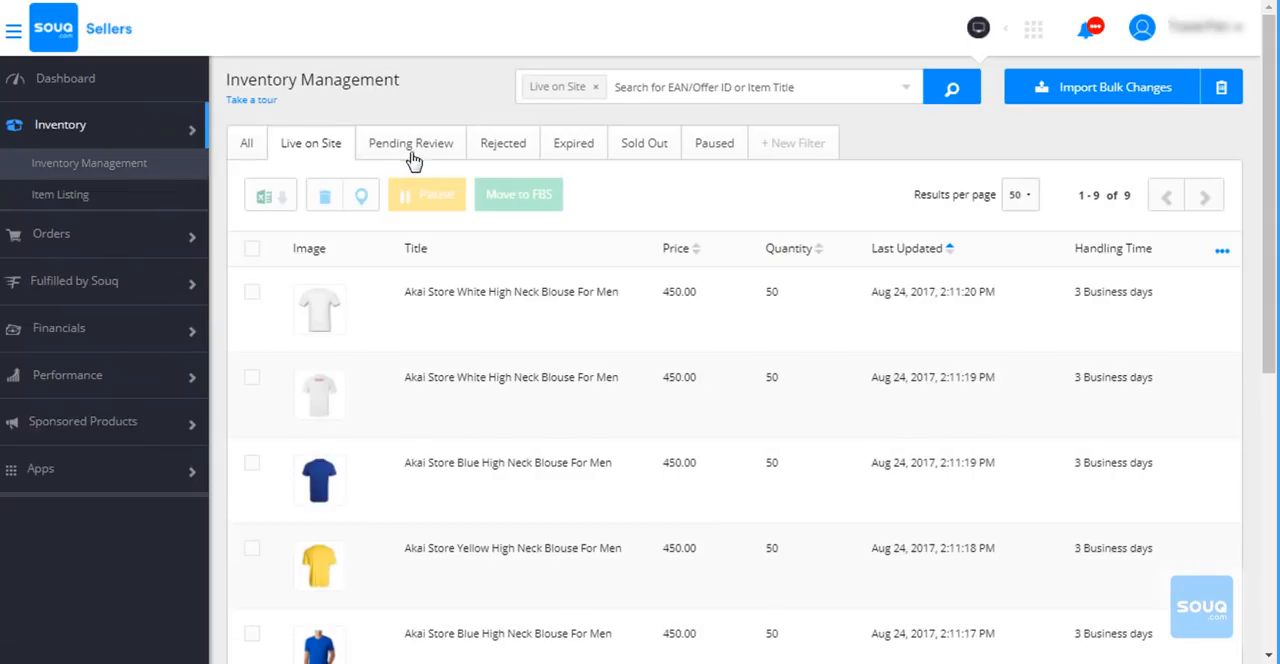
left_click(412, 142)
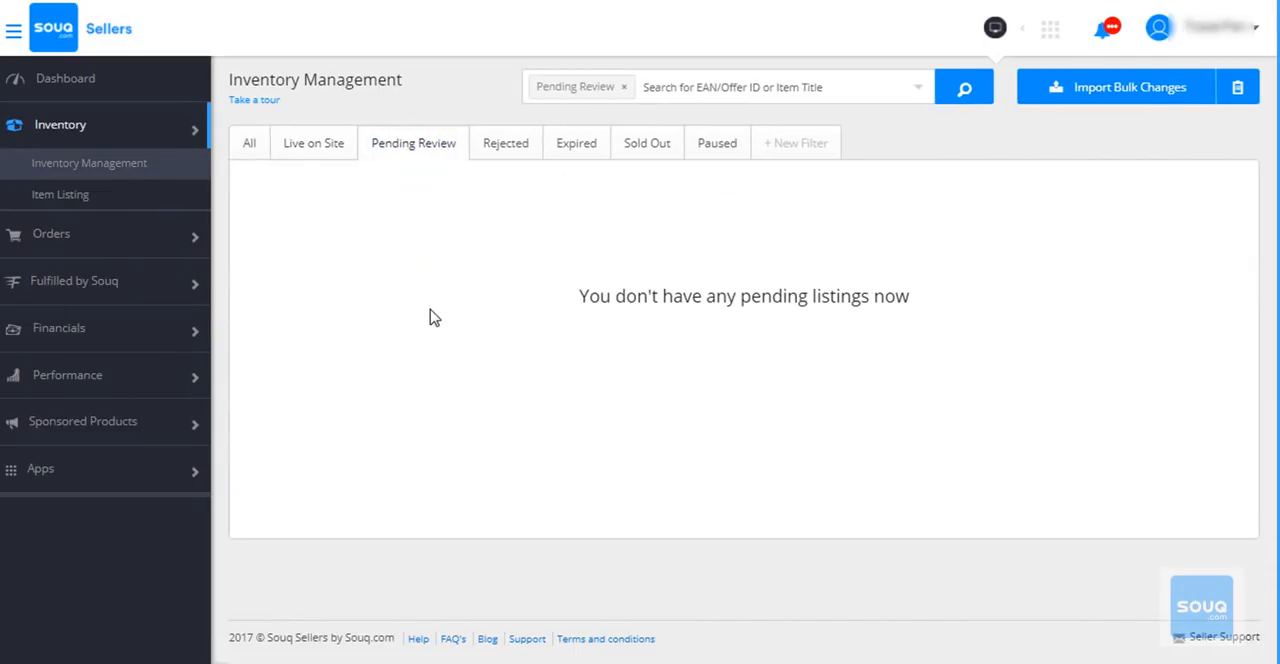